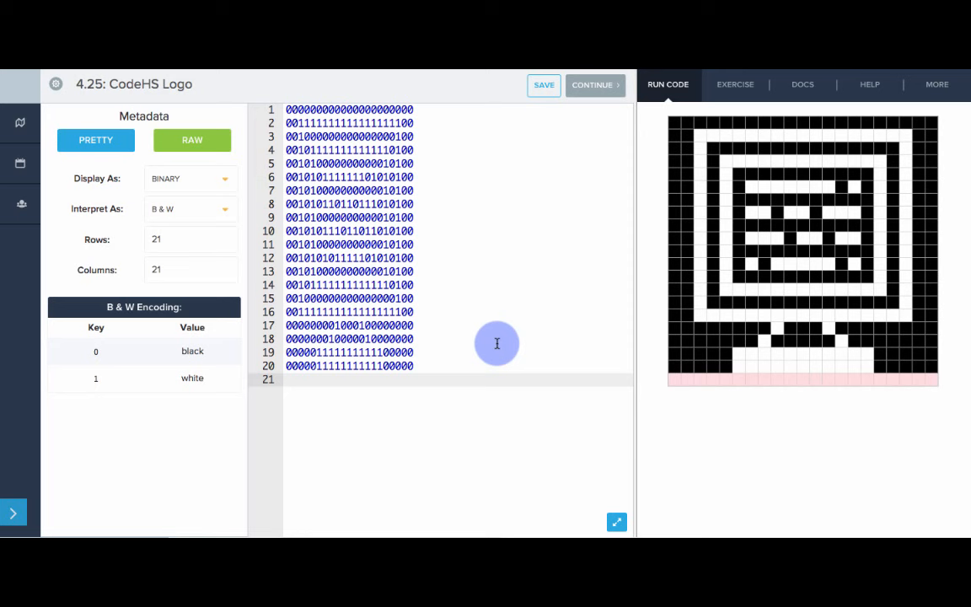
# Place the cursor for row 21, and toggle the bits to one continuous string and back
pyautogui.click(287, 380)
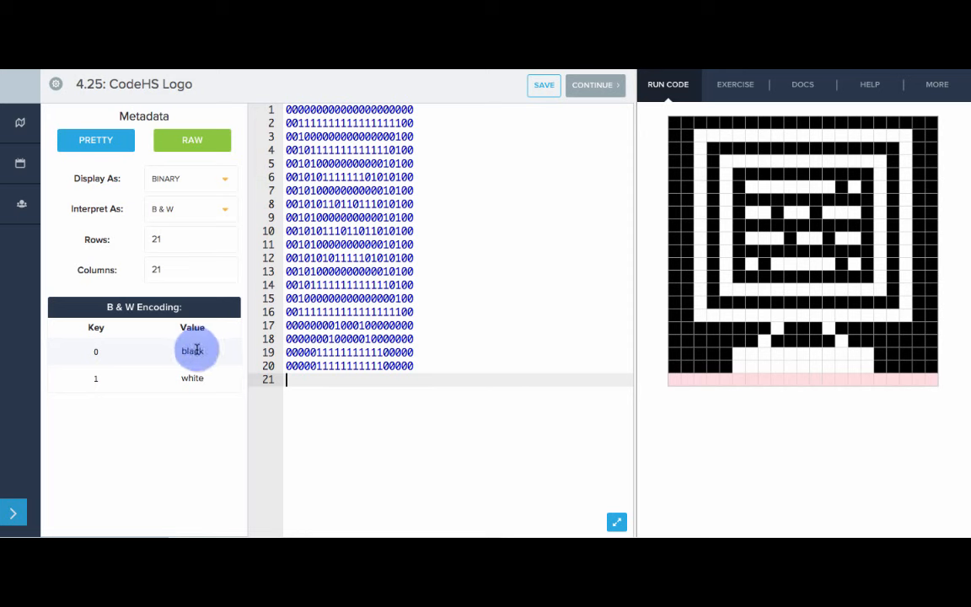
pyautogui.moveTo(200, 238)
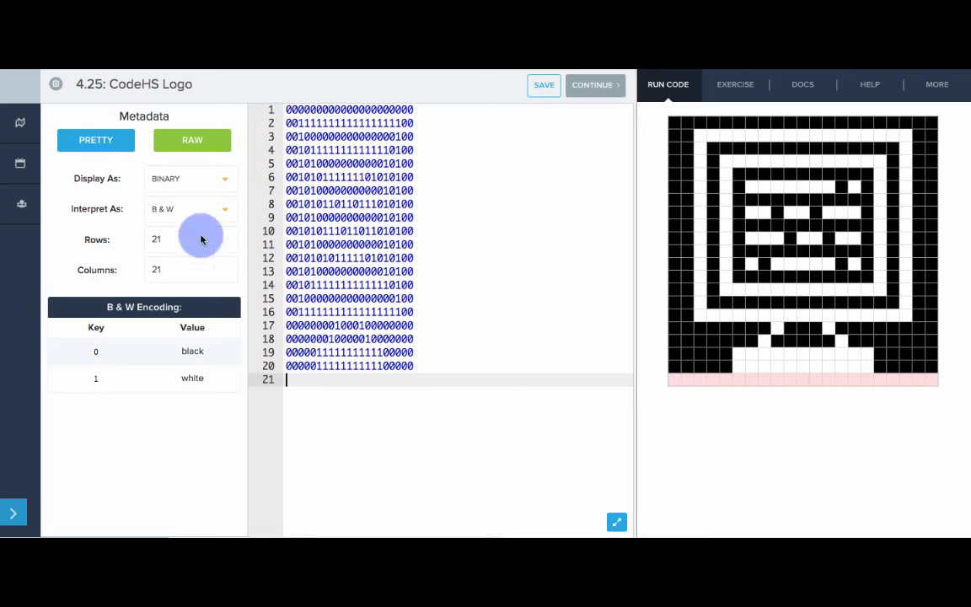
pyautogui.click(192, 140)
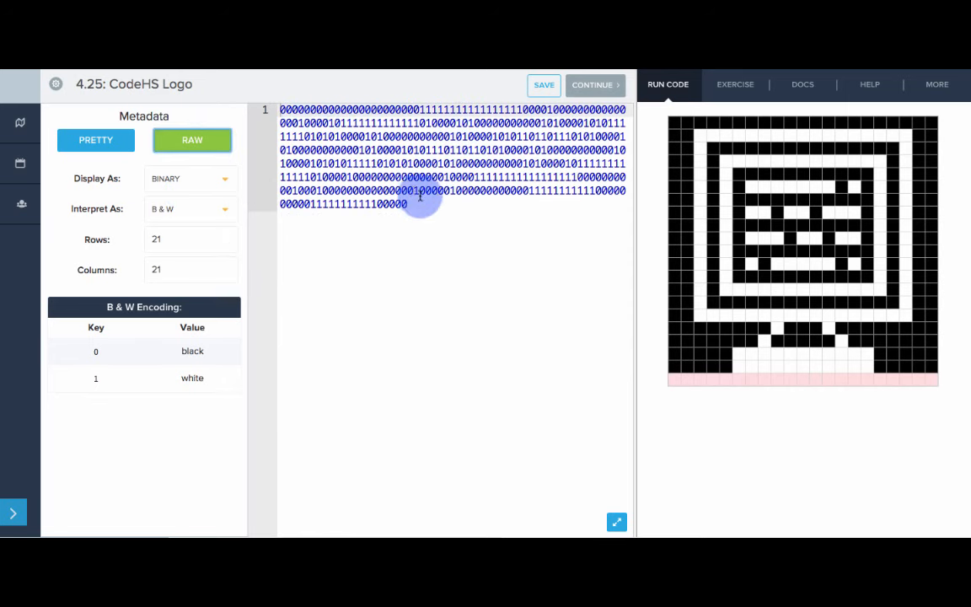
pyautogui.click(95, 140)
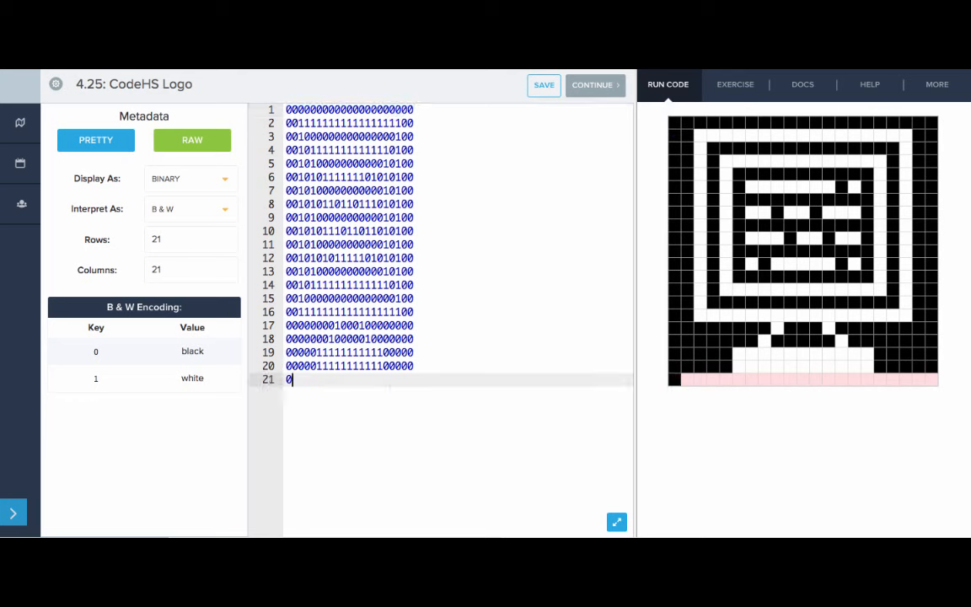
pyautogui.write('1010101010')
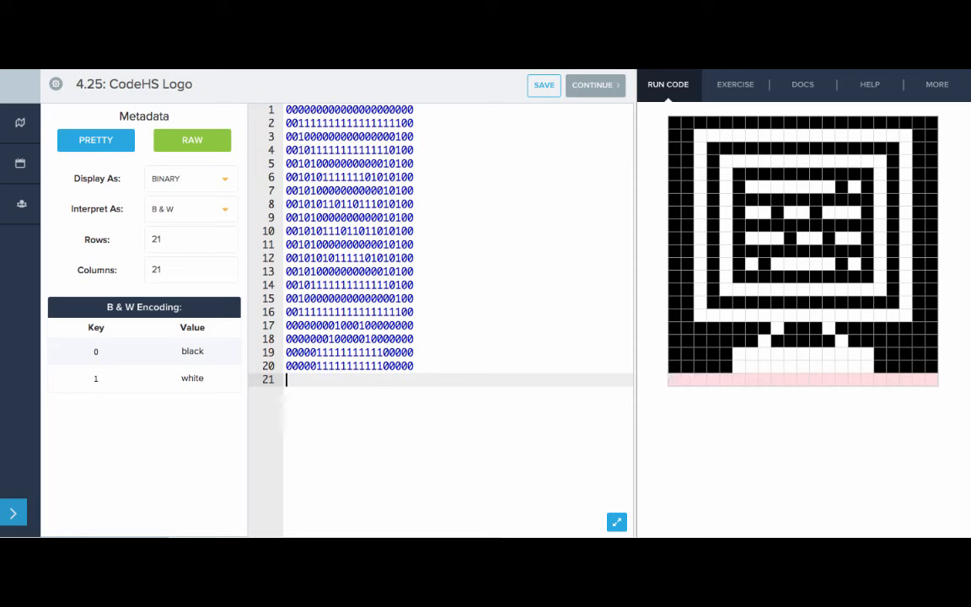
pyautogui.write('0')
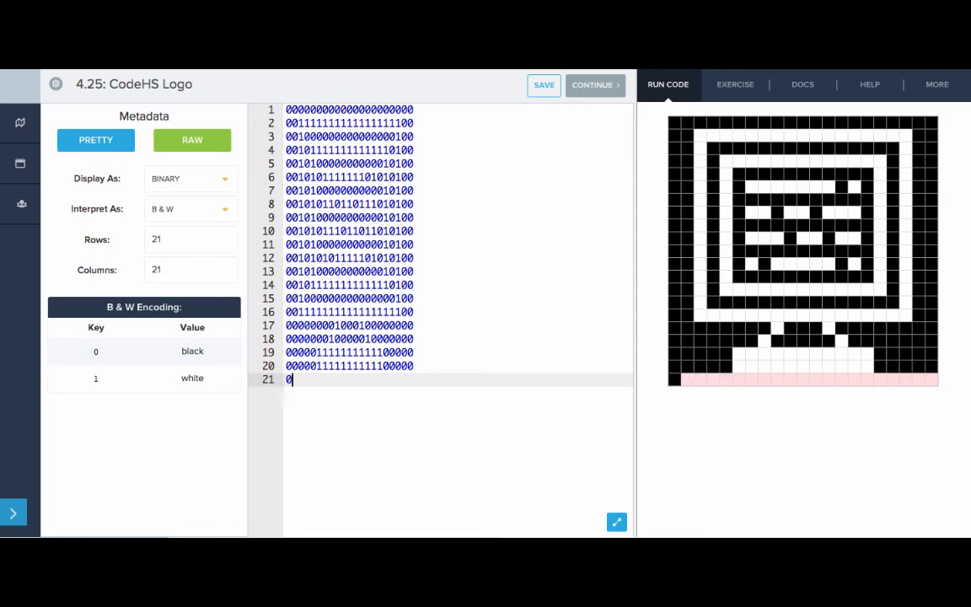
pyautogui.write('001111')
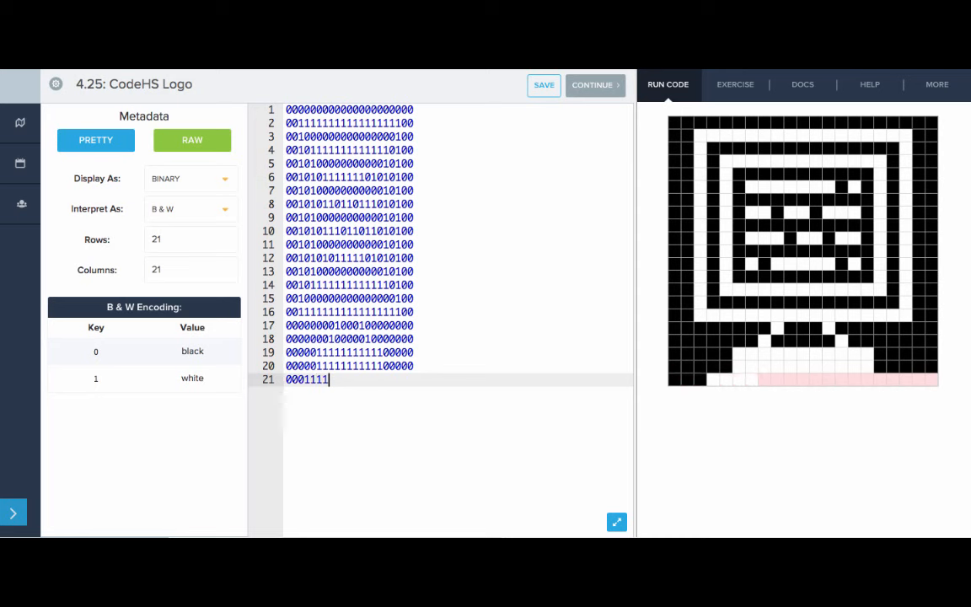
pyautogui.write('11111111111')
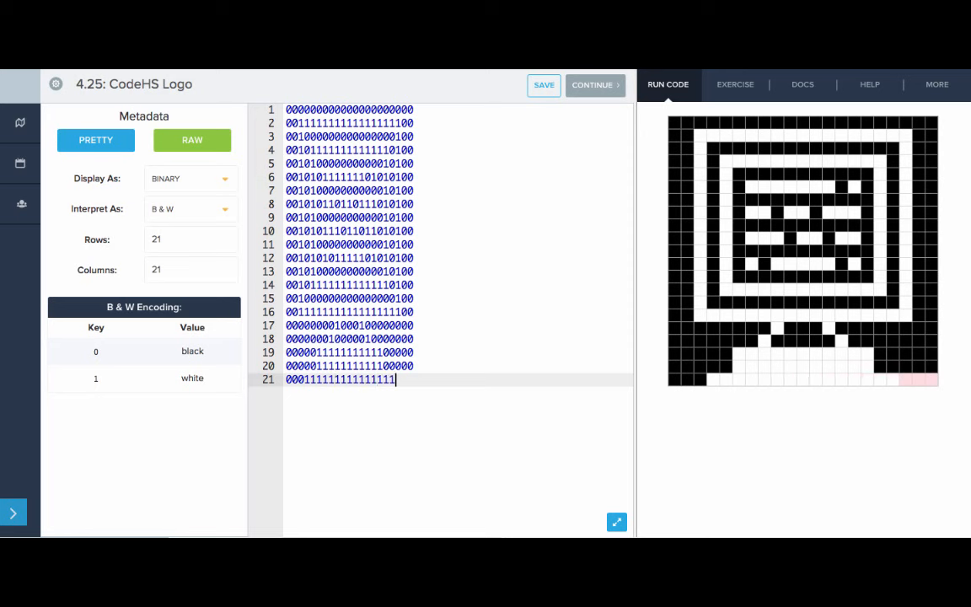
pyautogui.write('000')
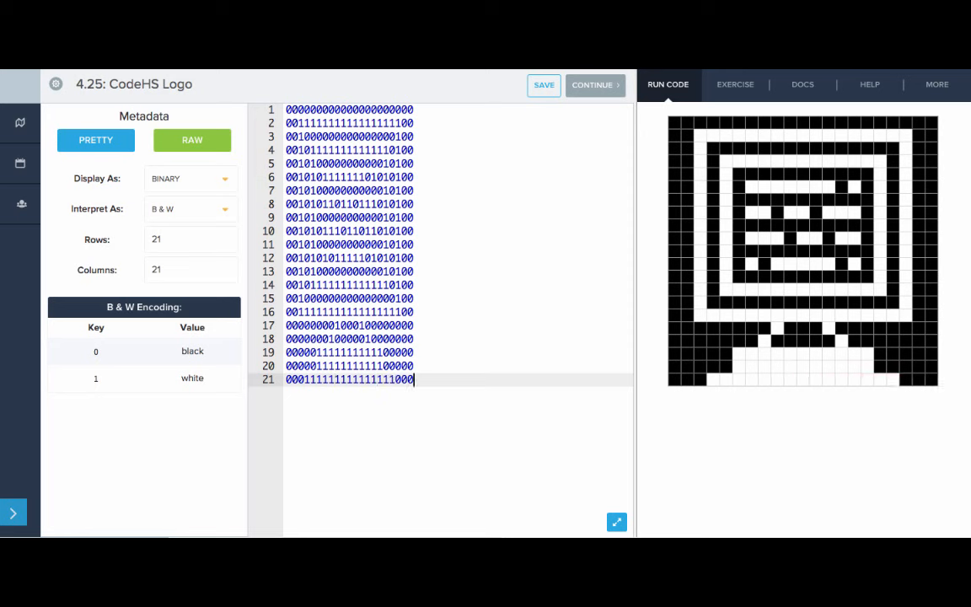
pyautogui.scroll(-3)
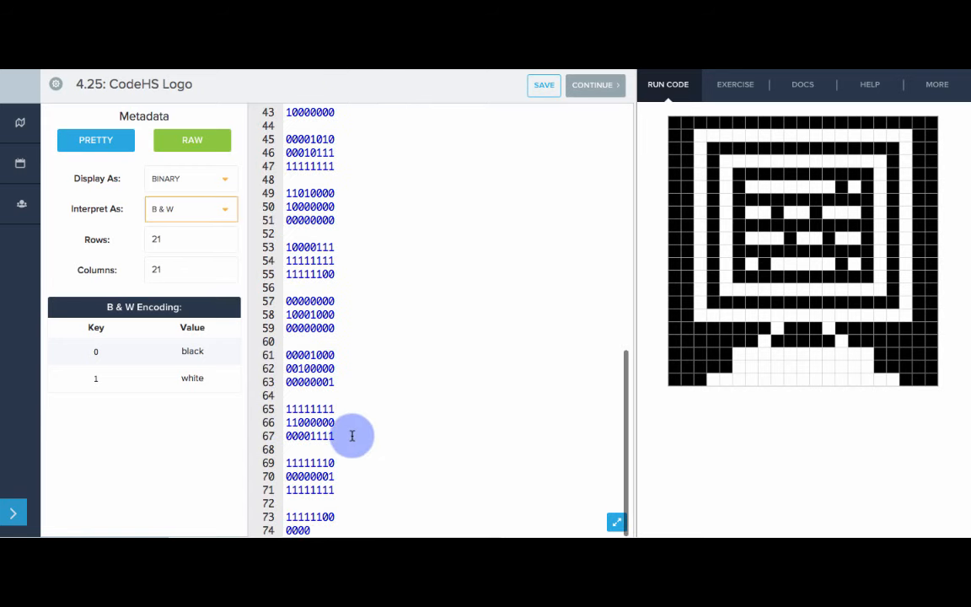